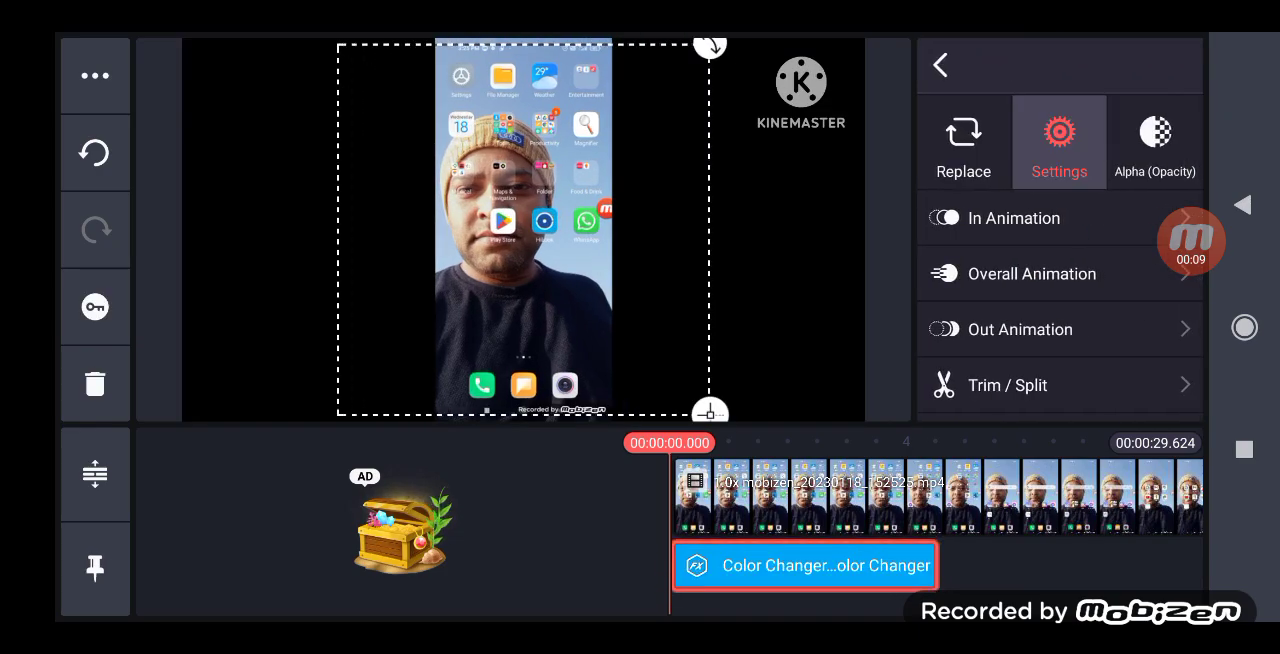
# - Set the Color Changer hue to about 49, turning the face green and background purple
pyautogui.click(1058, 142)
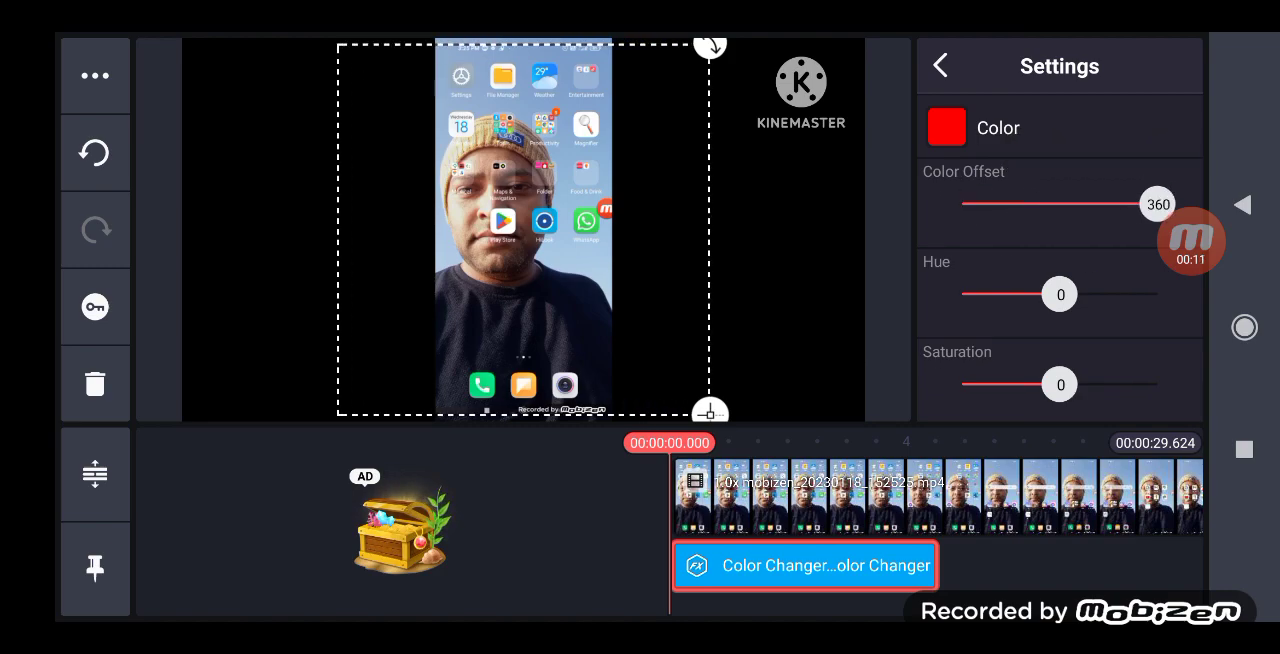
pyautogui.moveTo(1060, 293); pyautogui.dragTo(1120, 293)
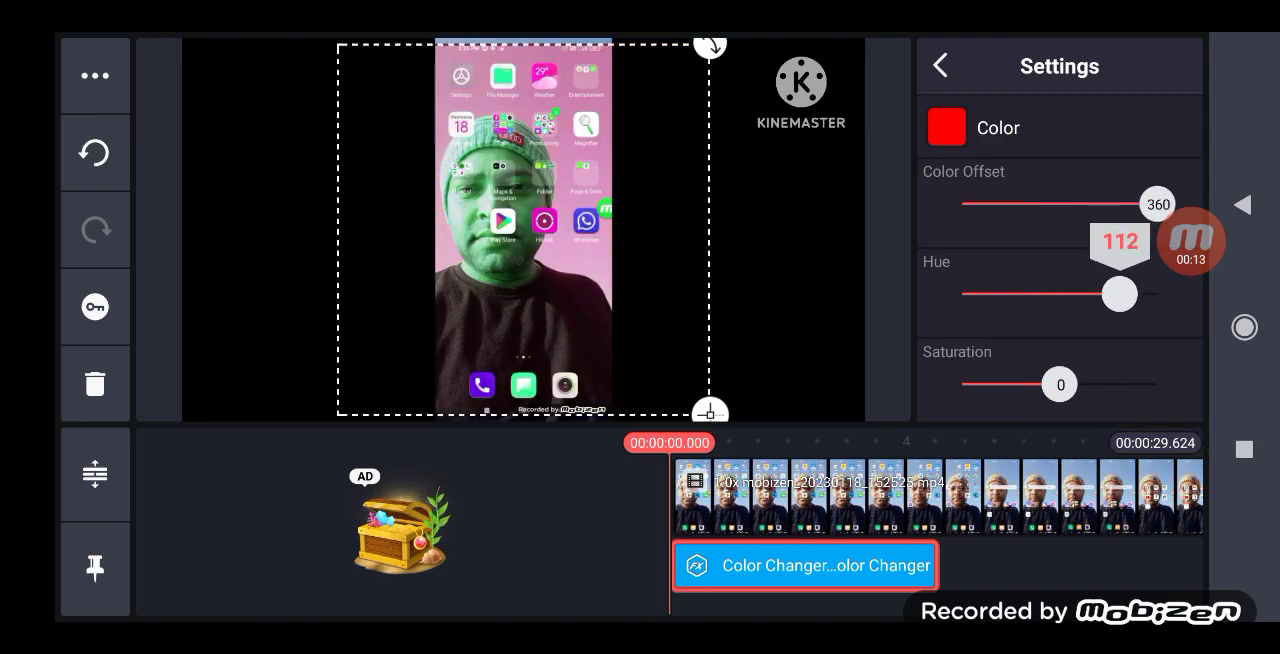
pyautogui.moveTo(1119, 293); pyautogui.dragTo(1085, 293)
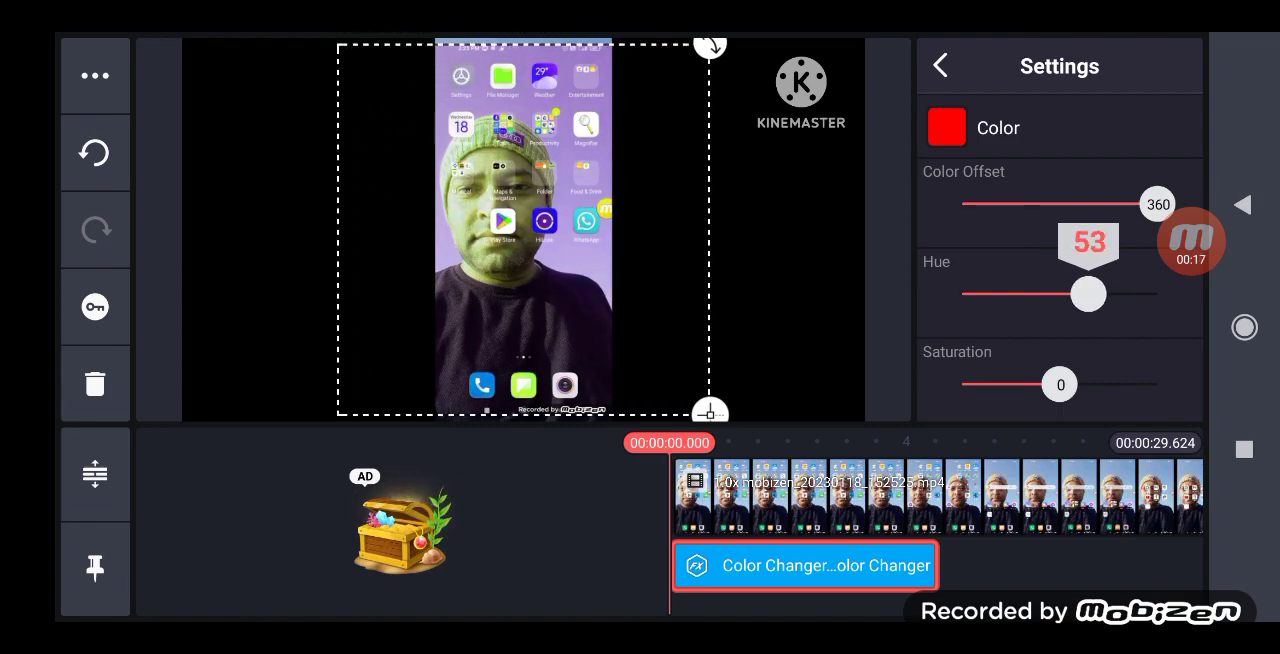
pyautogui.moveTo(1088, 293); pyautogui.dragTo(1088, 293)
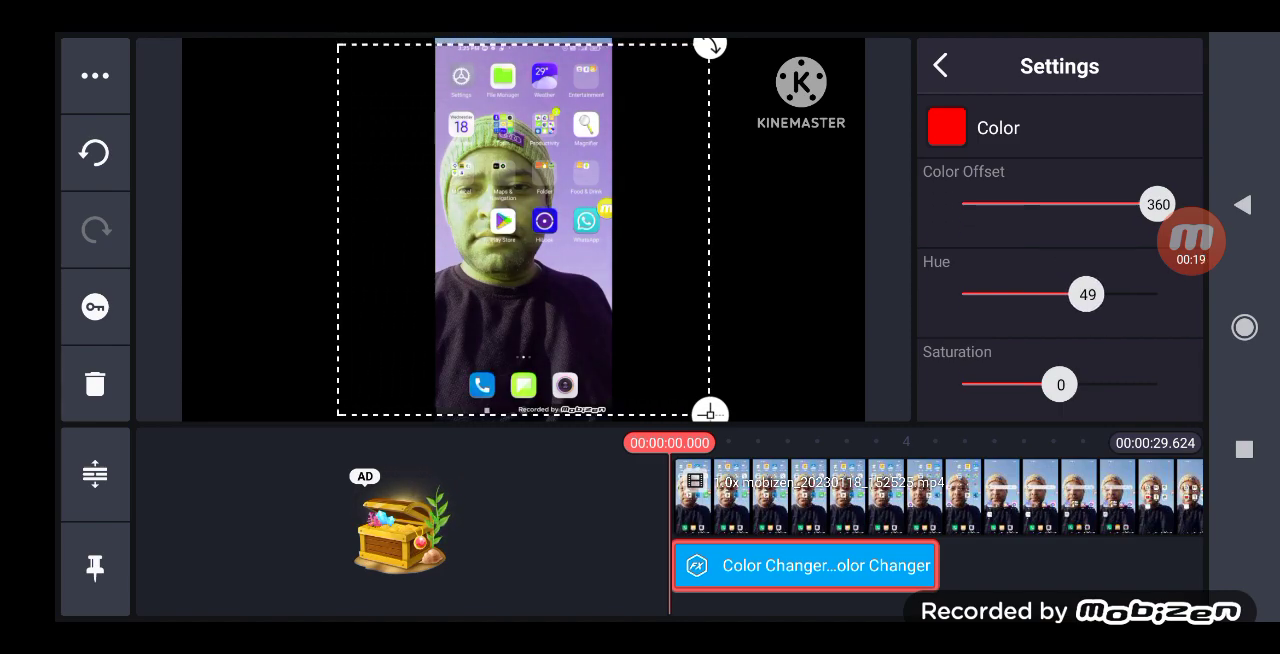
pyautogui.moveTo(1087, 294); pyautogui.dragTo(1094, 294)
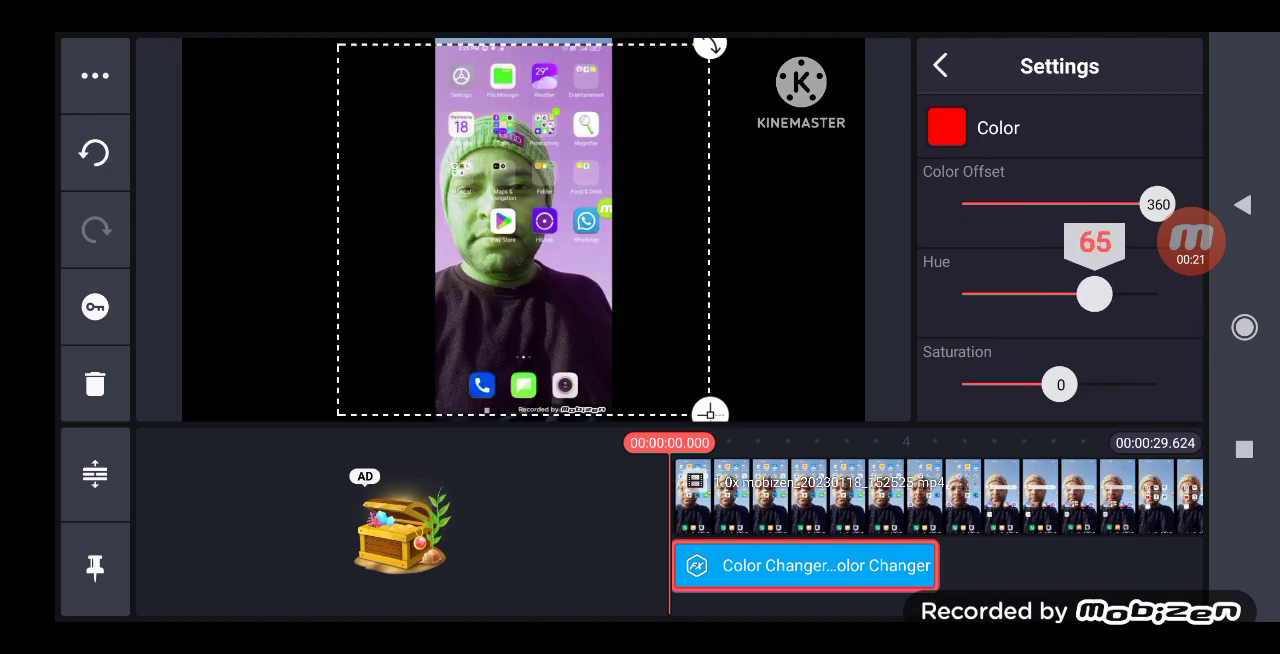
pyautogui.moveTo(1094, 293); pyautogui.dragTo(1088, 293)
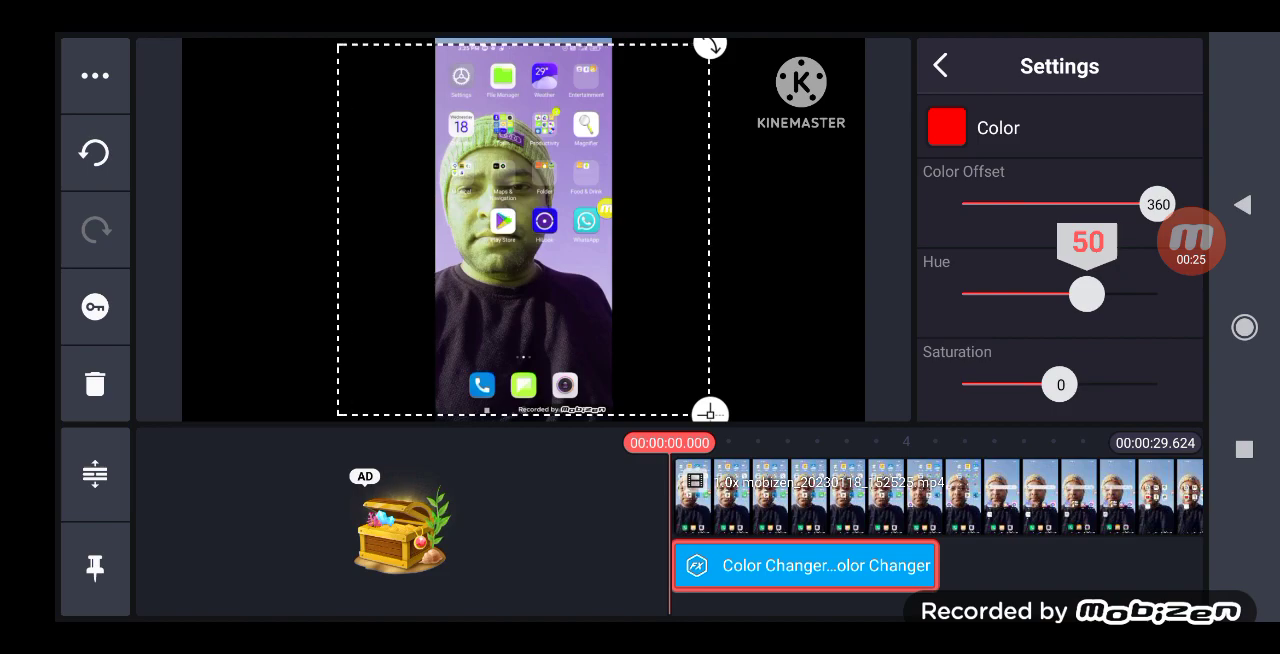
pyautogui.moveTo(1086, 293); pyautogui.dragTo(1088, 293)
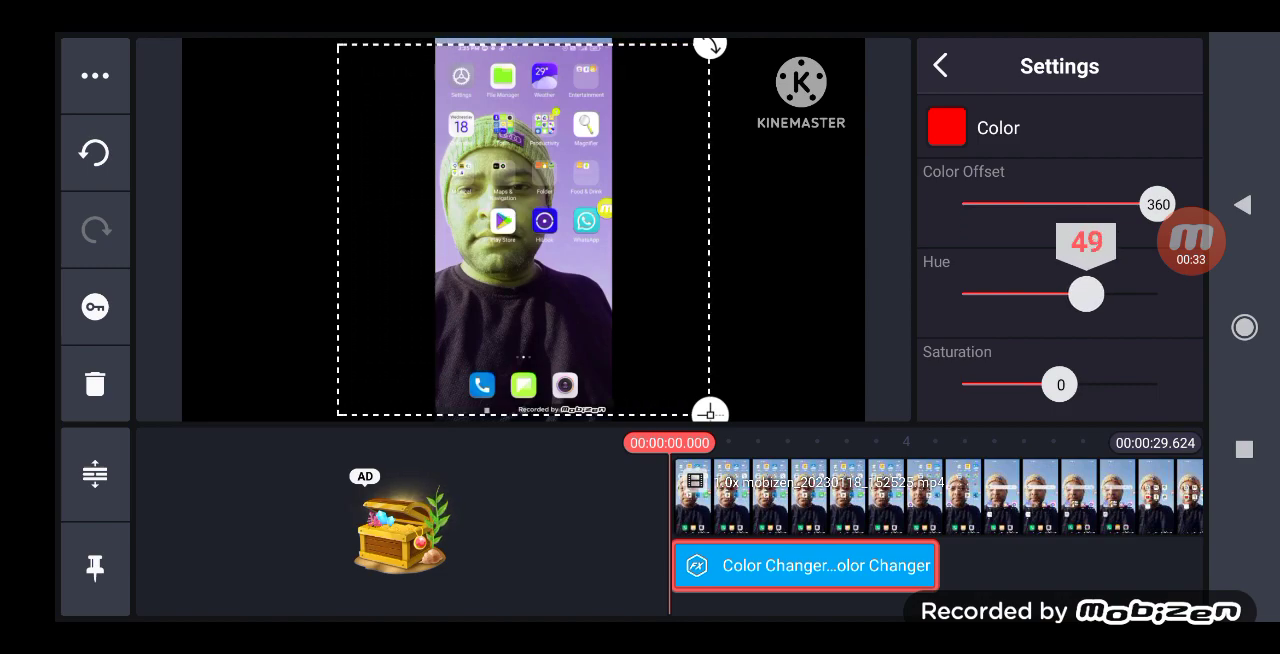
pyautogui.click(939, 64)
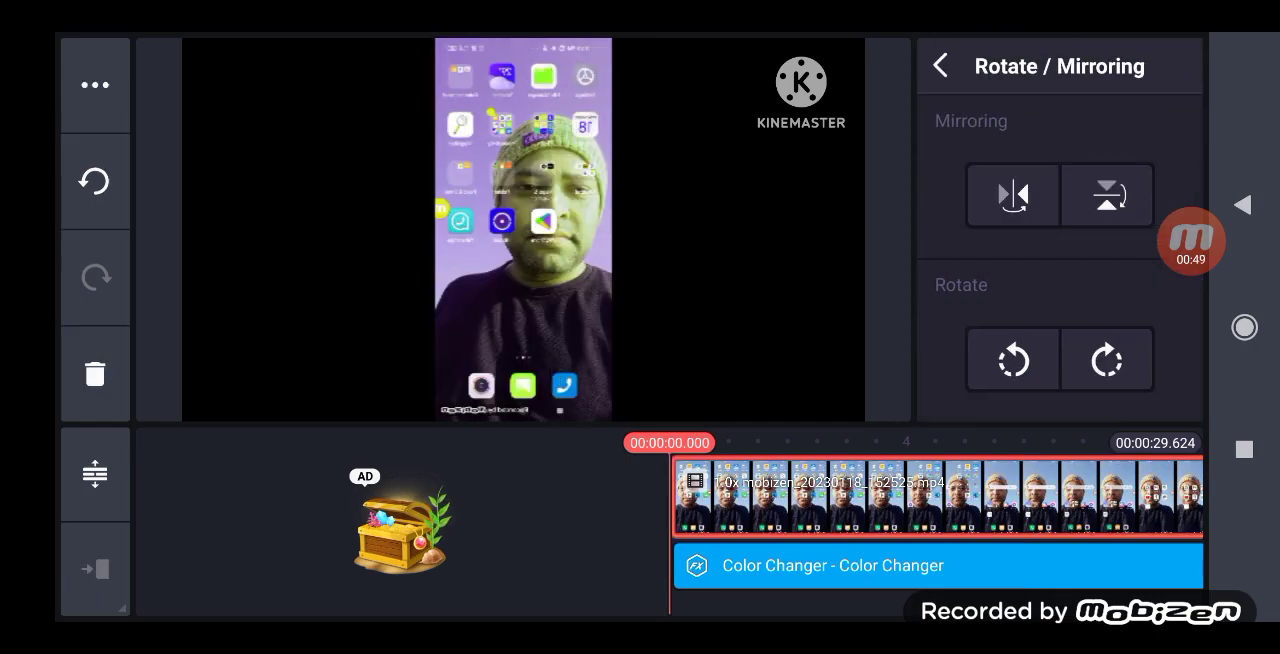
# - Flip the phone-screen video clip horizontally
pyautogui.click(939, 64)
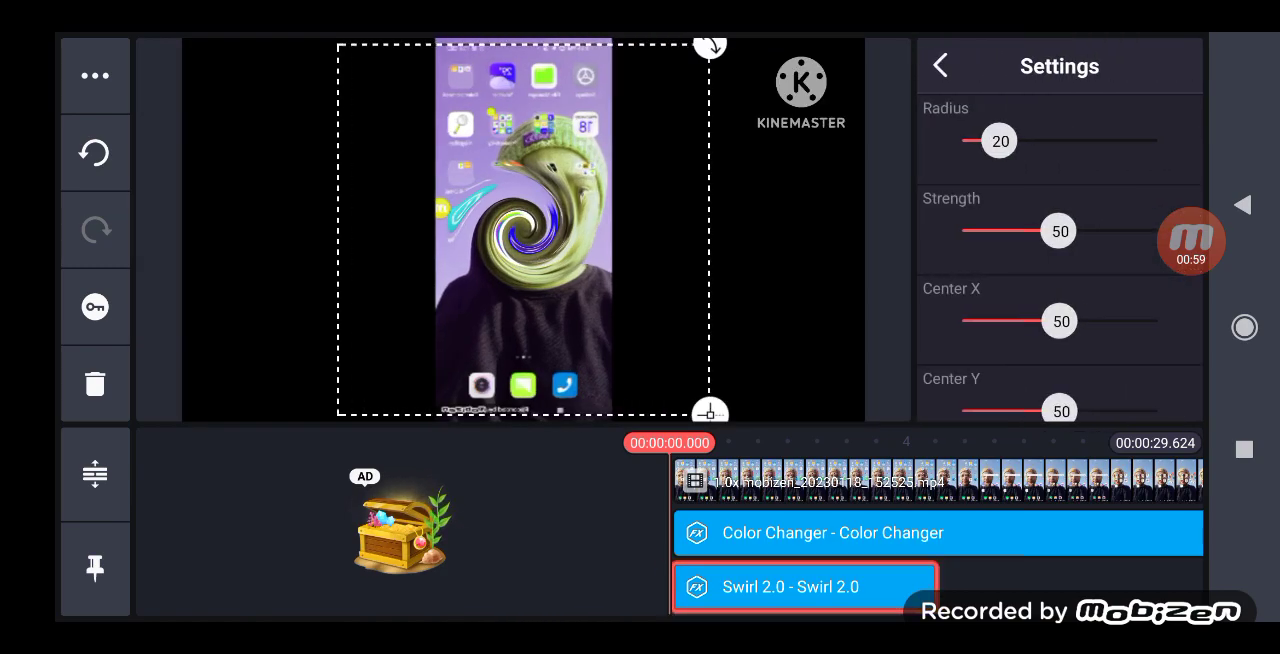
# - Set the Swirl 2.0 effect to radius 50 and strength about 11 for a gentle wave
pyautogui.moveTo(1000, 140); pyautogui.dragTo(1060, 140)
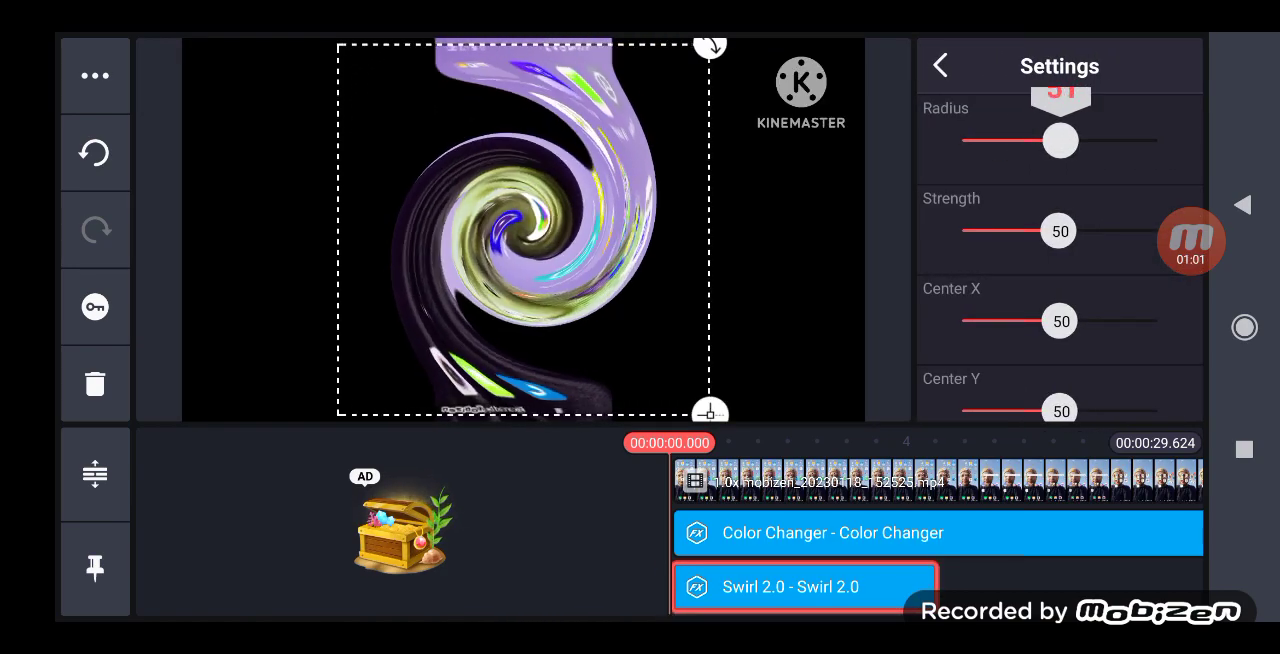
pyautogui.moveTo(1060, 231); pyautogui.dragTo(1010, 231)
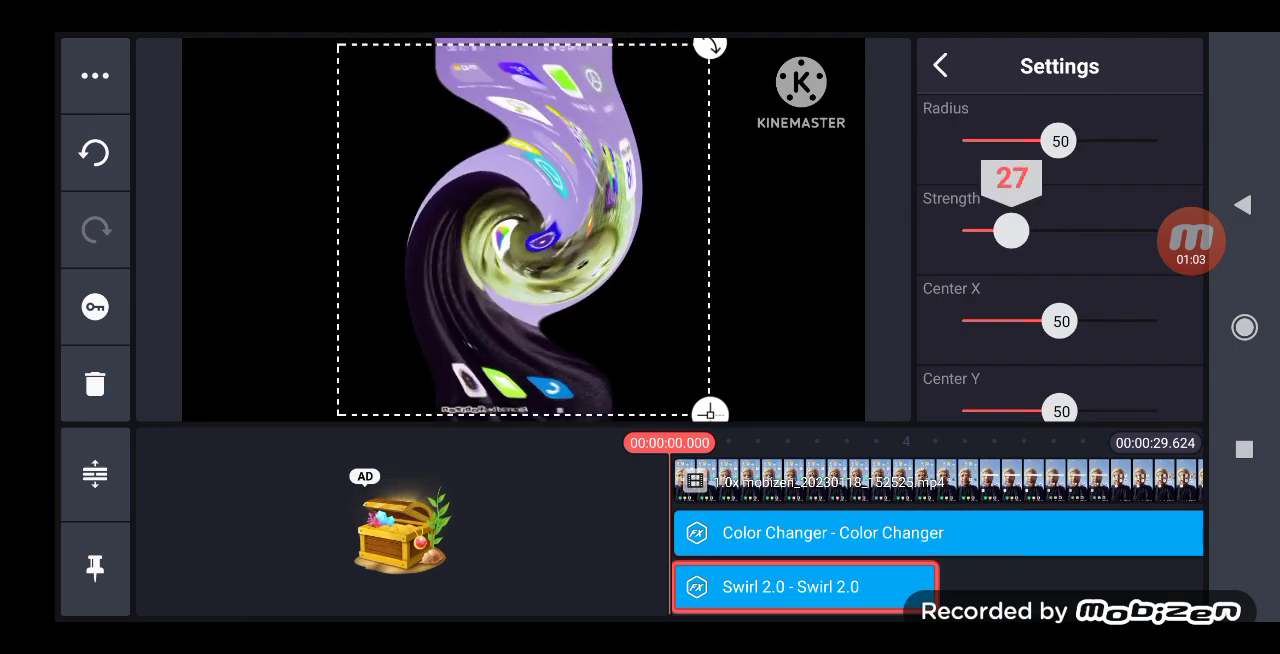
pyautogui.moveTo(1010, 231); pyautogui.dragTo(977, 231)
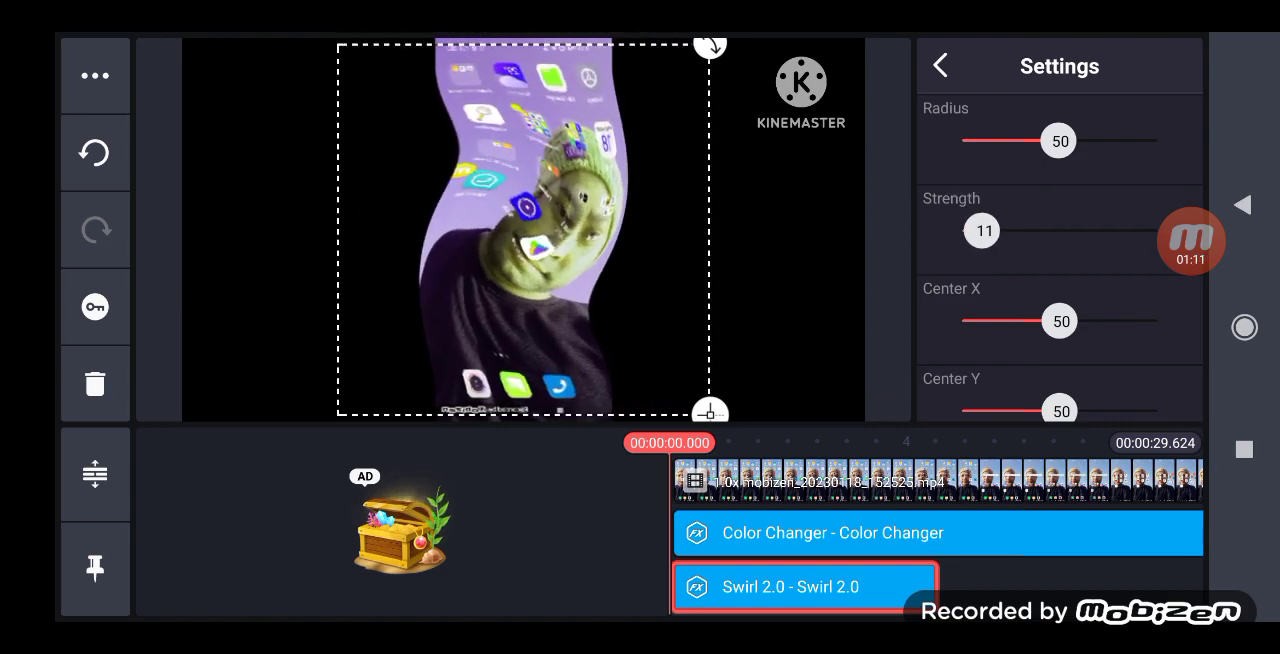
pyautogui.moveTo(982, 231); pyautogui.dragTo(982, 231)
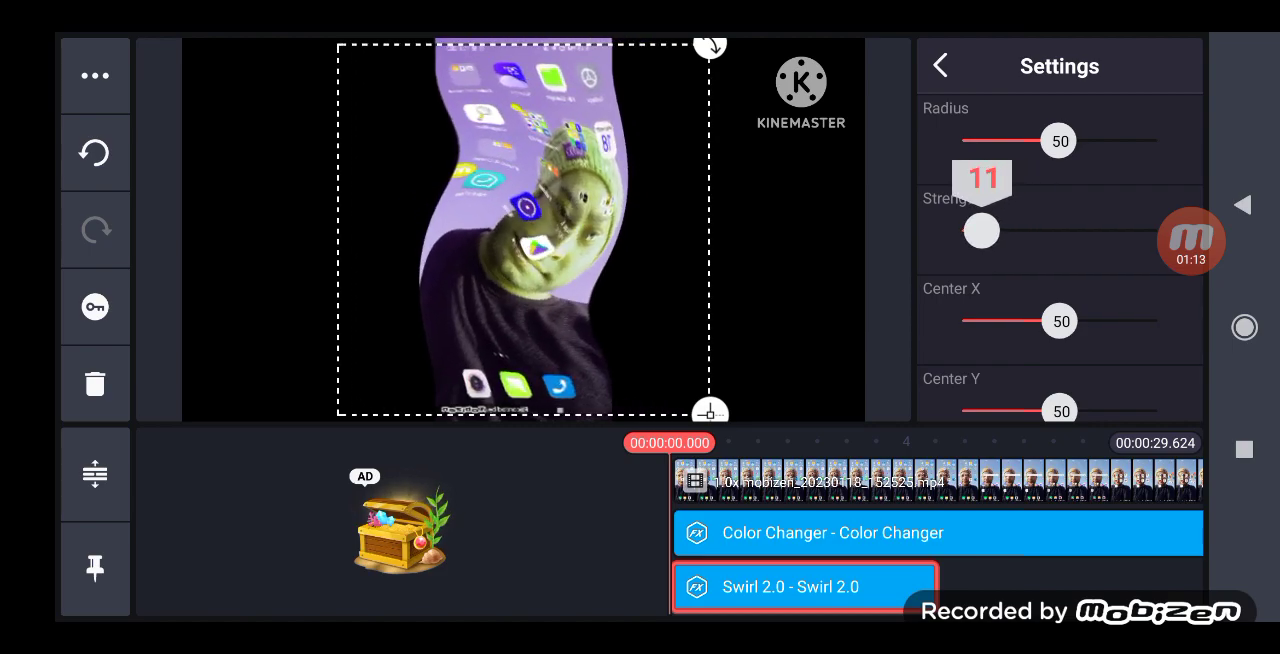
pyautogui.click(939, 64)
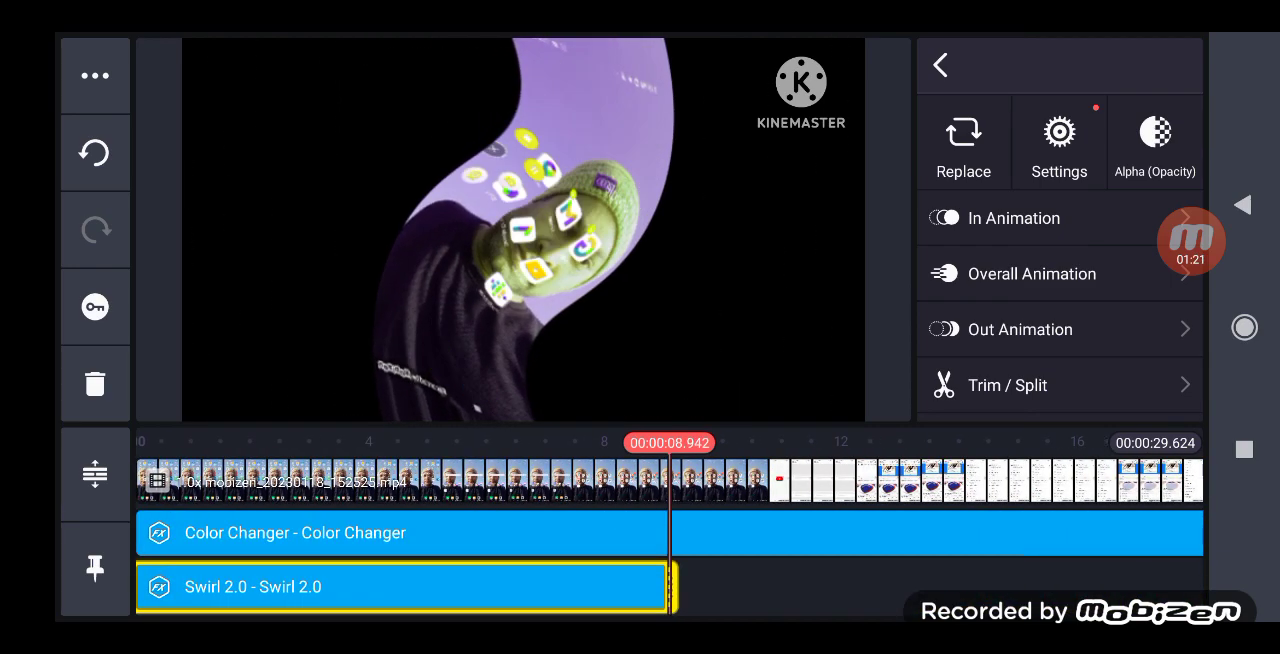
# - Extend the Swirl 2.0 layer to end around 9 seconds into the clip
pyautogui.moveTo(672, 587); pyautogui.dragTo(855, 587)
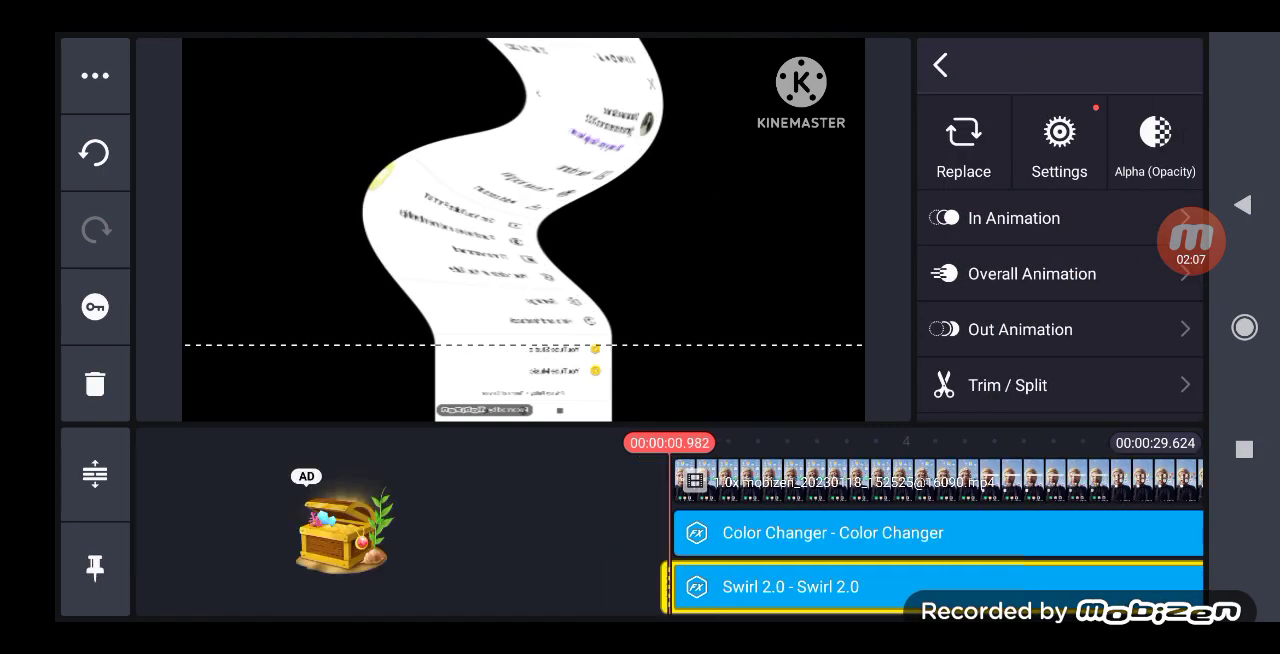
# - Save the project as an FHD 1080p, 30 fps video and leave the finished project
pyautogui.click(939, 64)
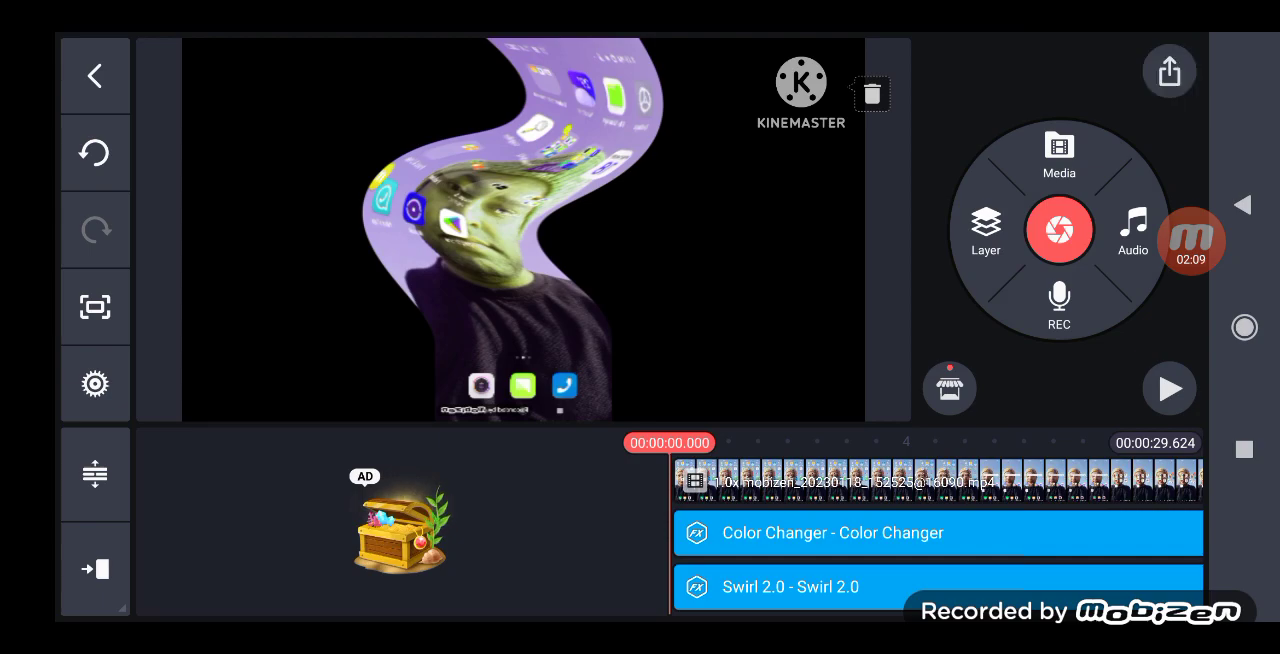
pyautogui.click(1168, 71)
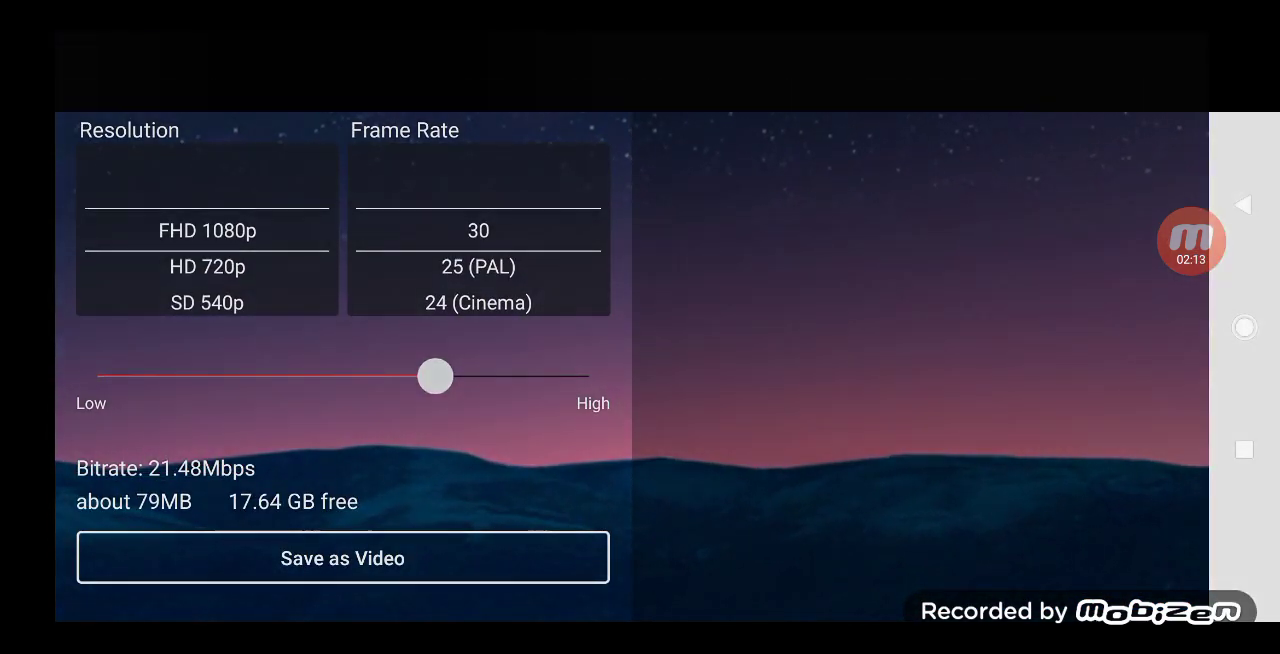
pyautogui.click(342, 557)
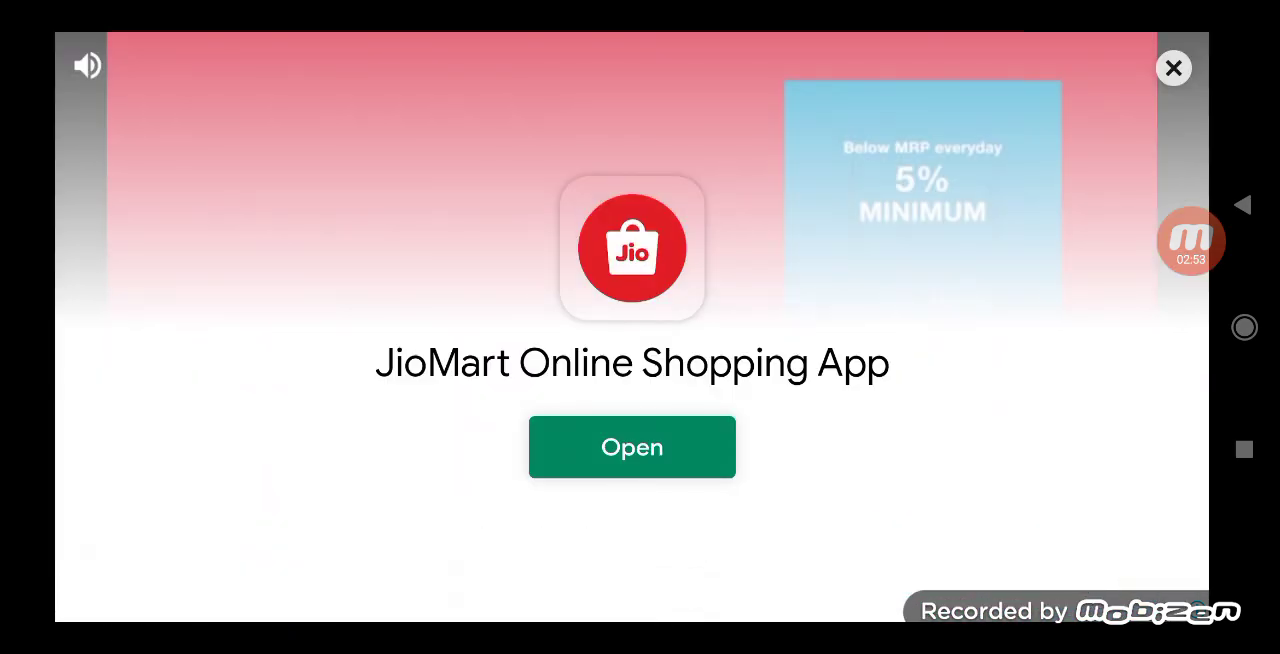
pyautogui.click(1172, 68)
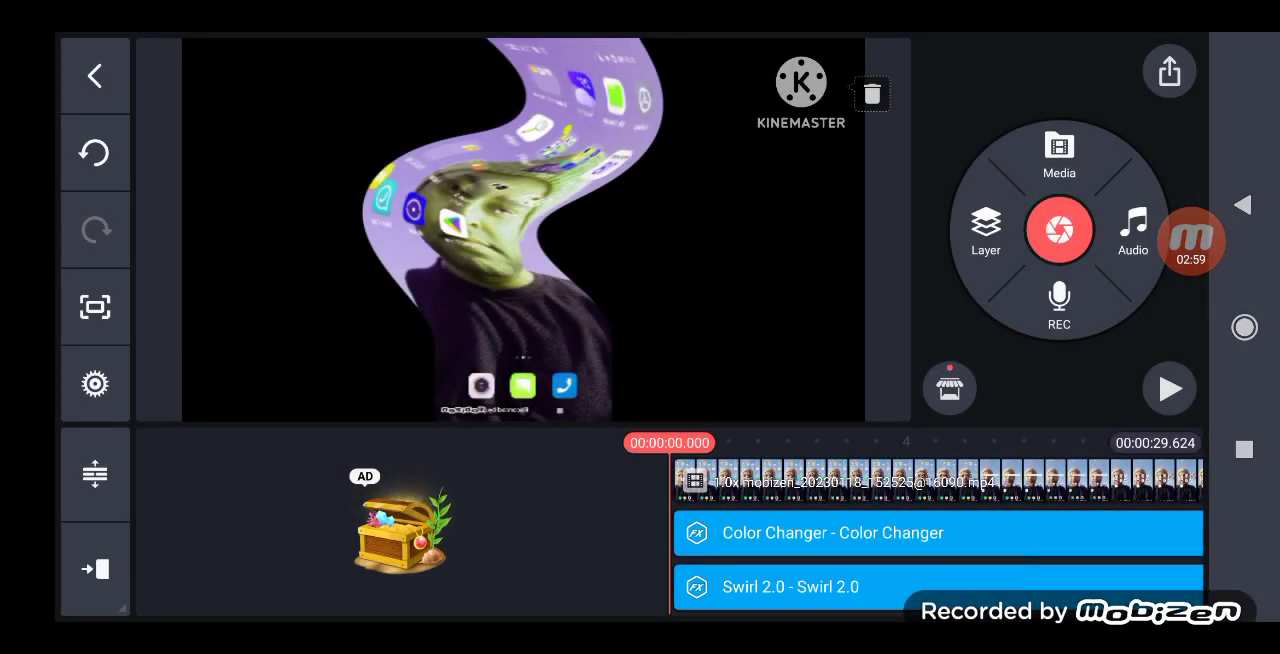
pyautogui.click(790, 587)
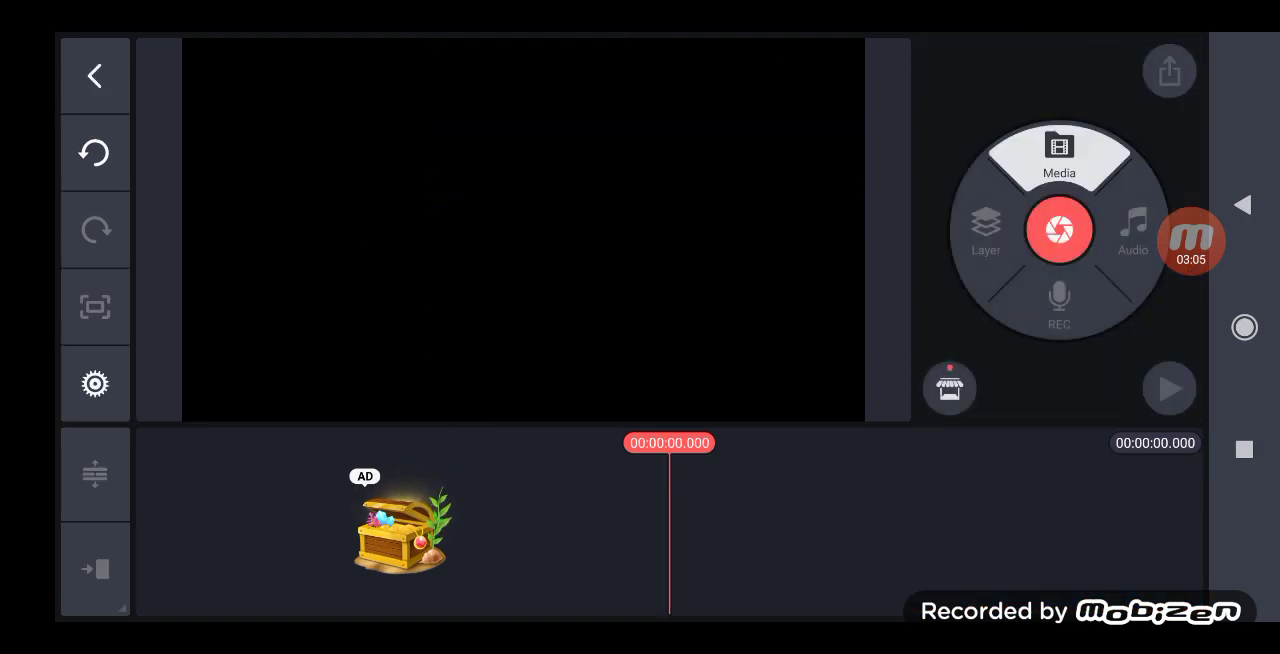
# - Import the exported video into the new project and extract its sound as audio
pyautogui.click(1059, 160)
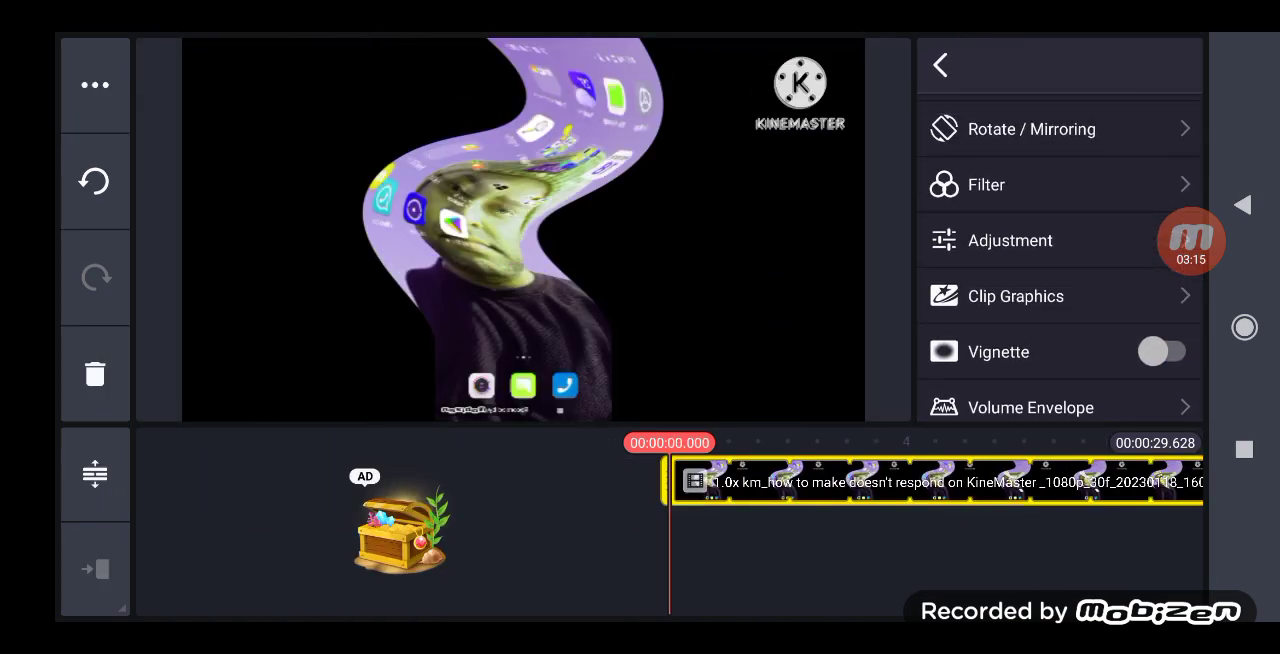
pyautogui.click(1030, 128)
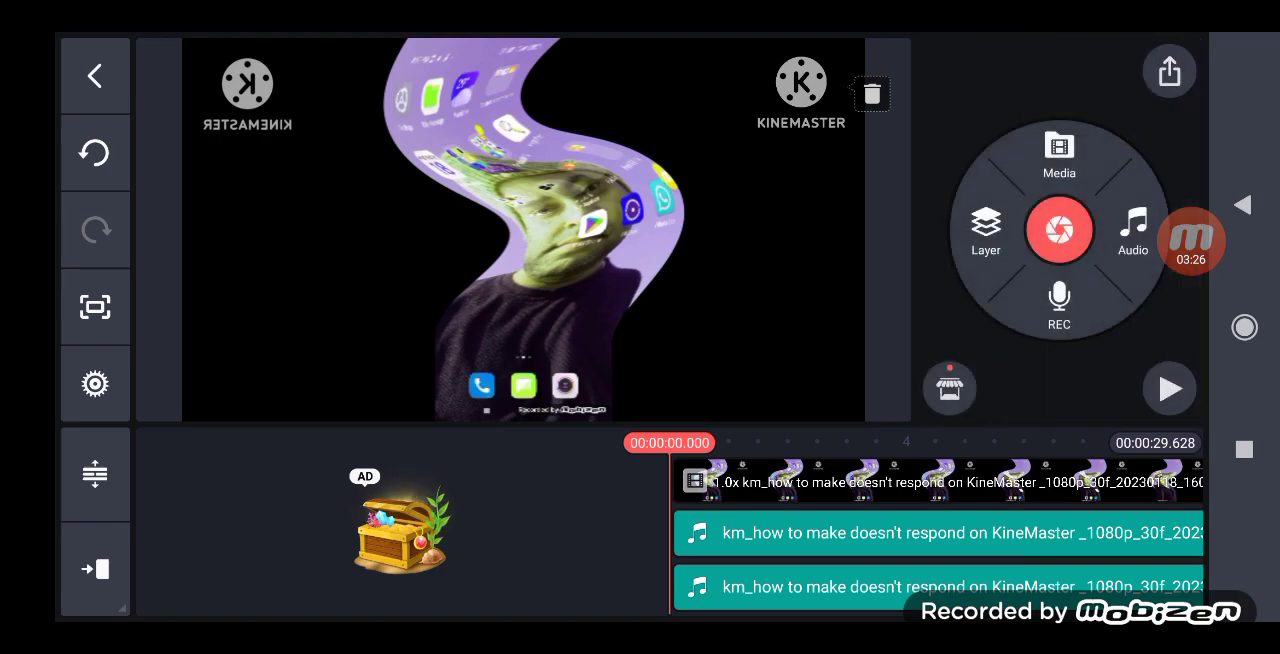
# - Apply the Kid voice changer to the lower audio track, leaving the mixer unchanged
pyautogui.click(940, 587)
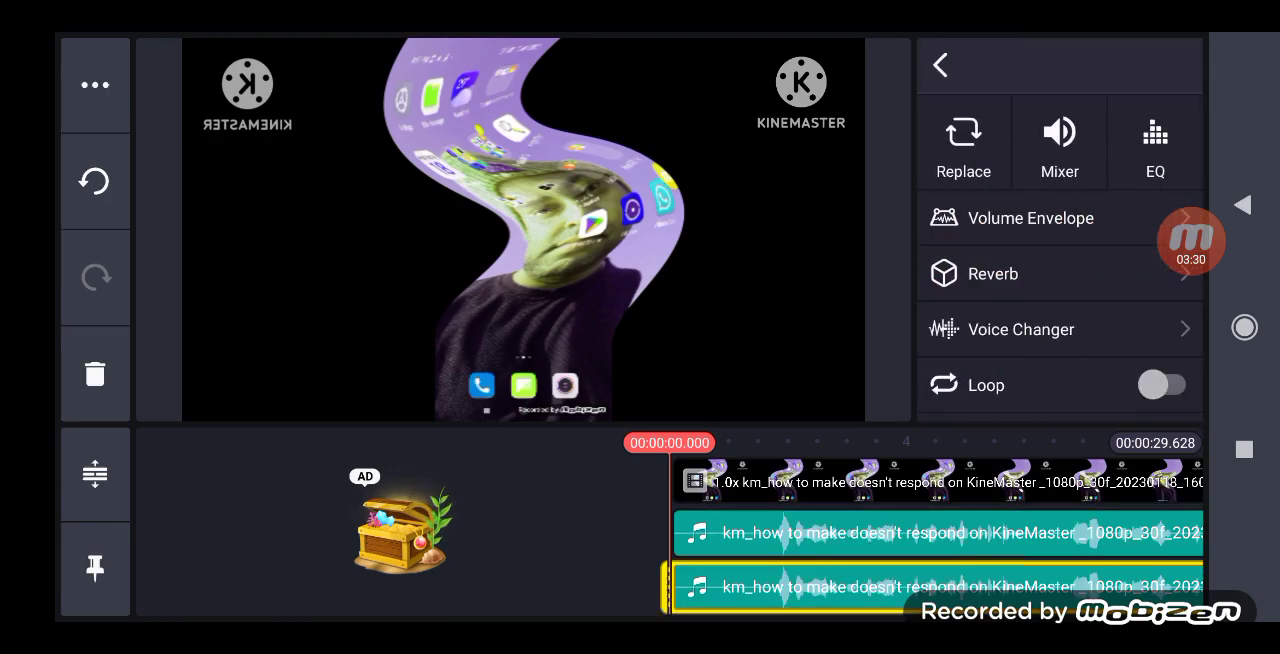
pyautogui.click(1059, 142)
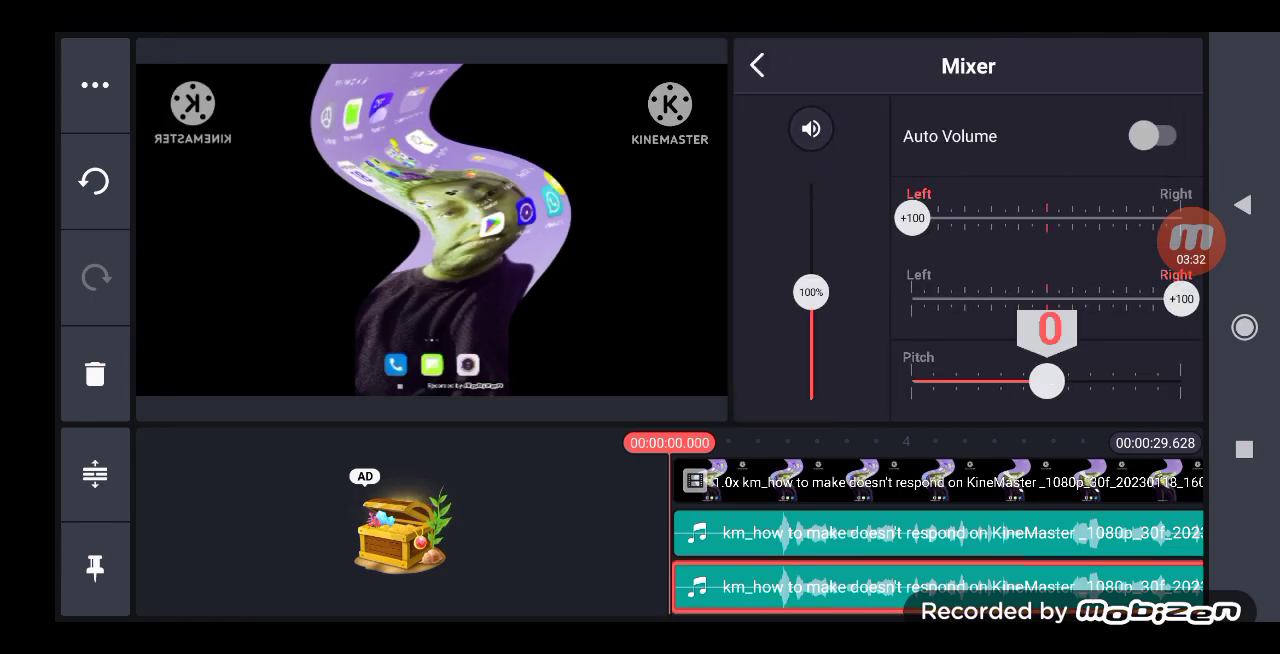
pyautogui.click(757, 64)
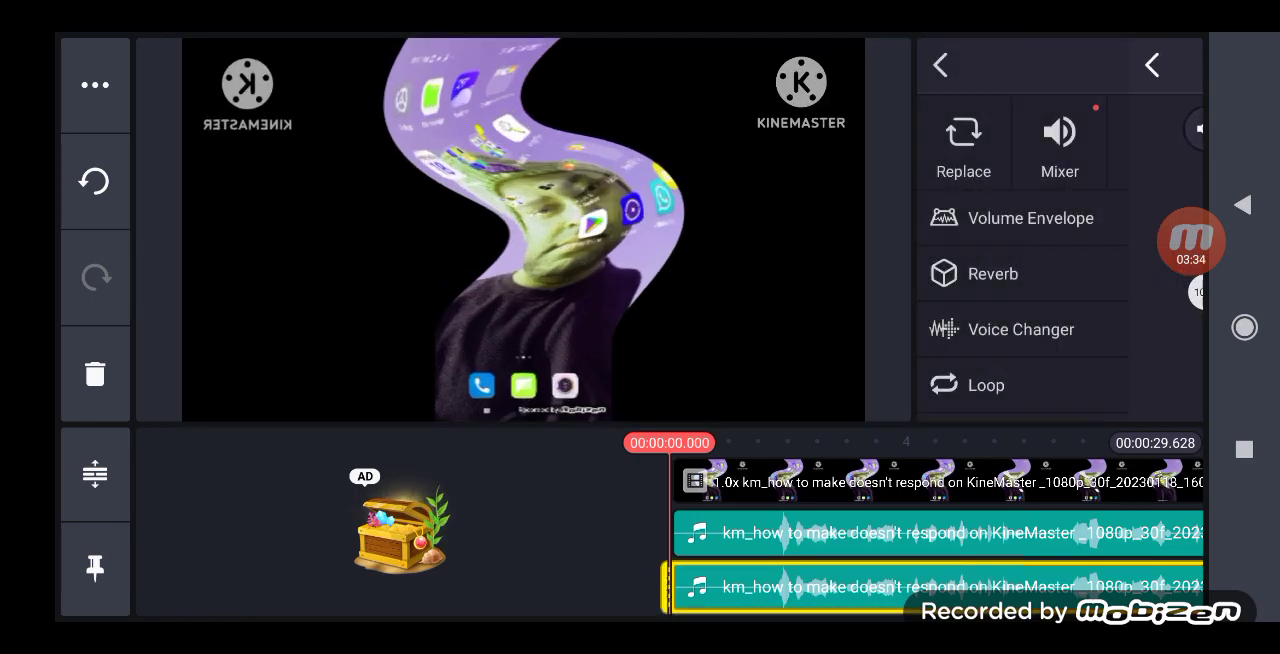
pyautogui.click(1021, 329)
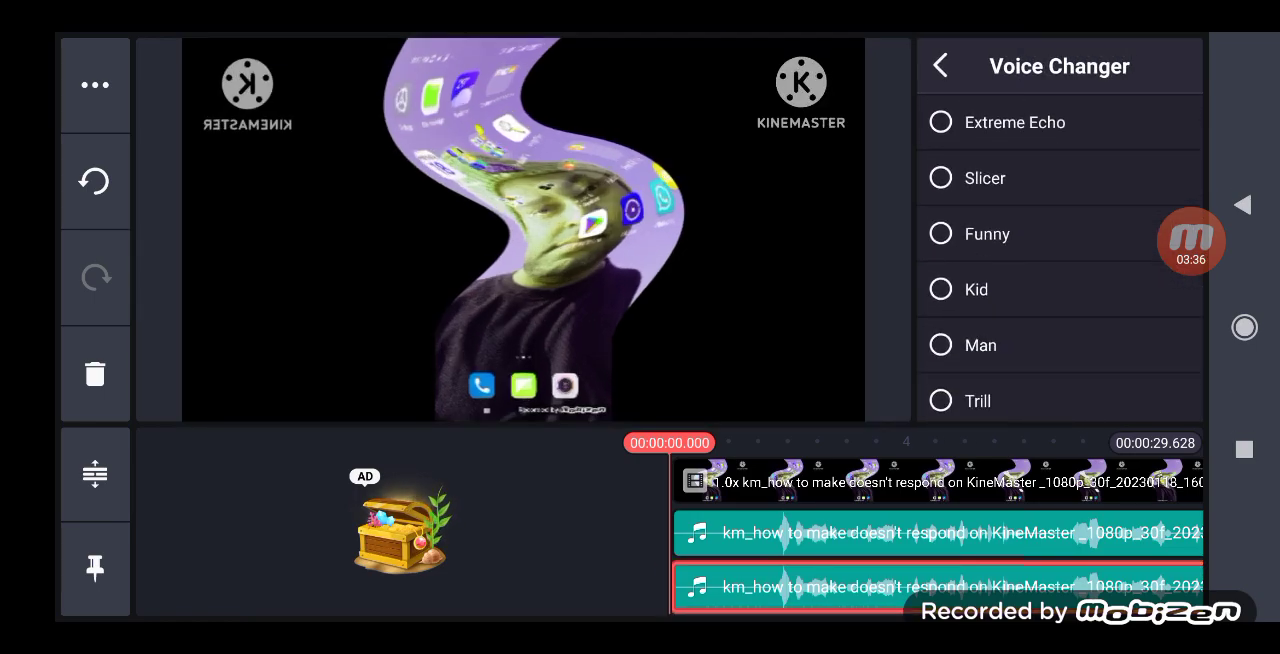
pyautogui.click(939, 64)
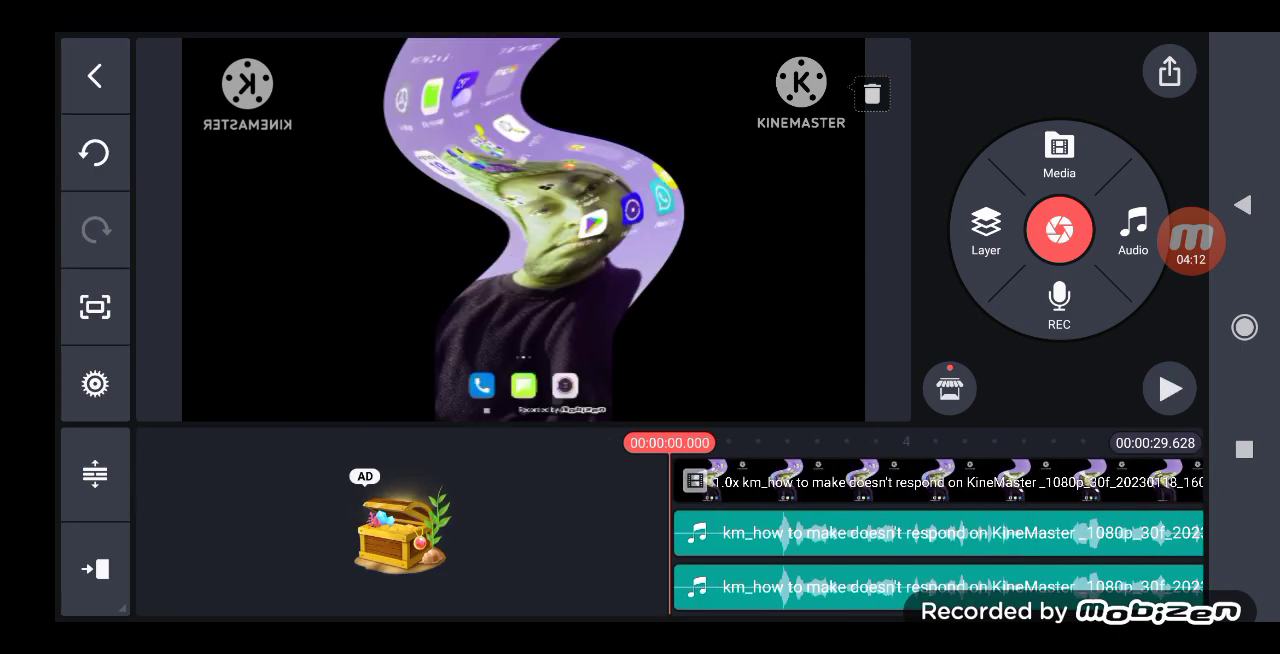
pyautogui.click(1059, 230)
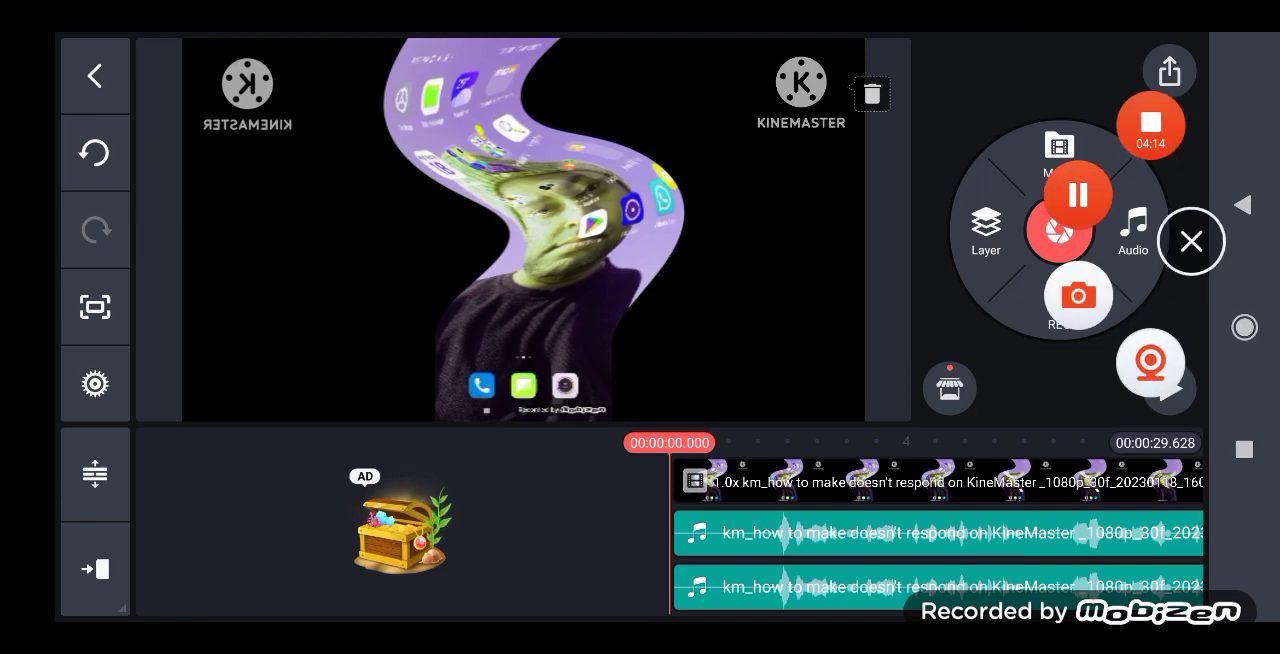